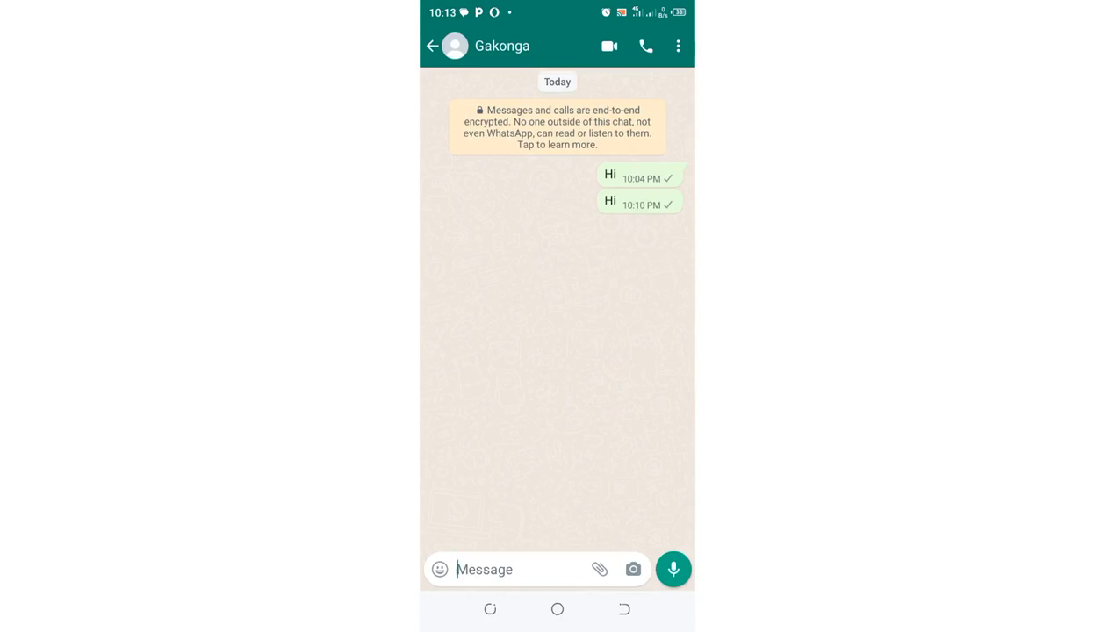
Open the overflow menu in the Gakonga chat.
{"action": "left_click", "coordinate": [678, 46]}
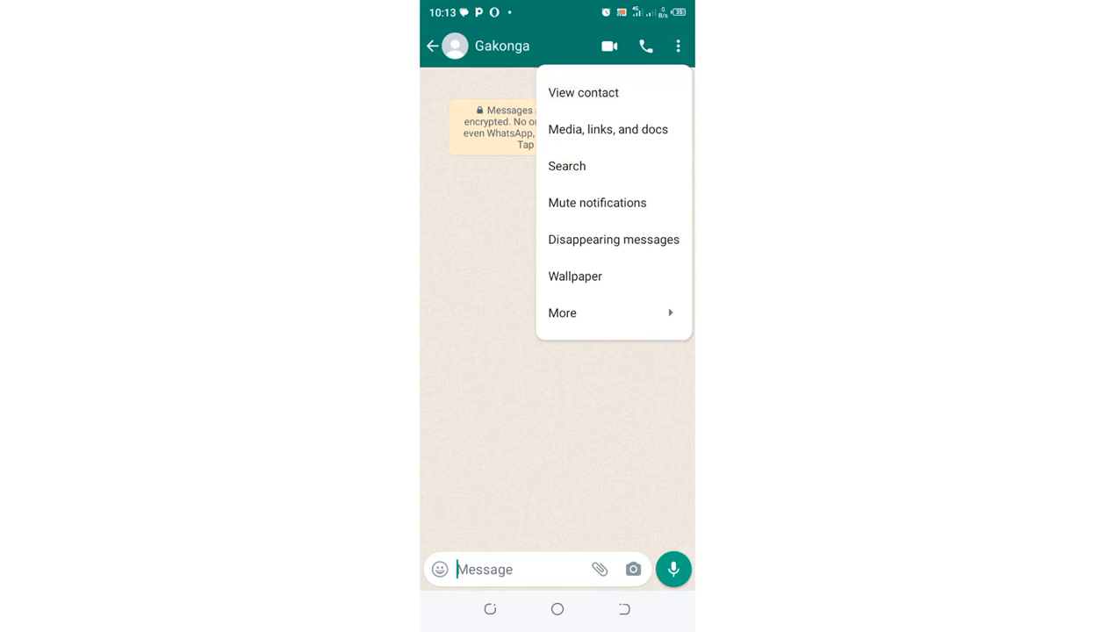
Choose 'View contact' to show Gakonga's info page.
{"action": "left_click", "coordinate": [583, 93]}
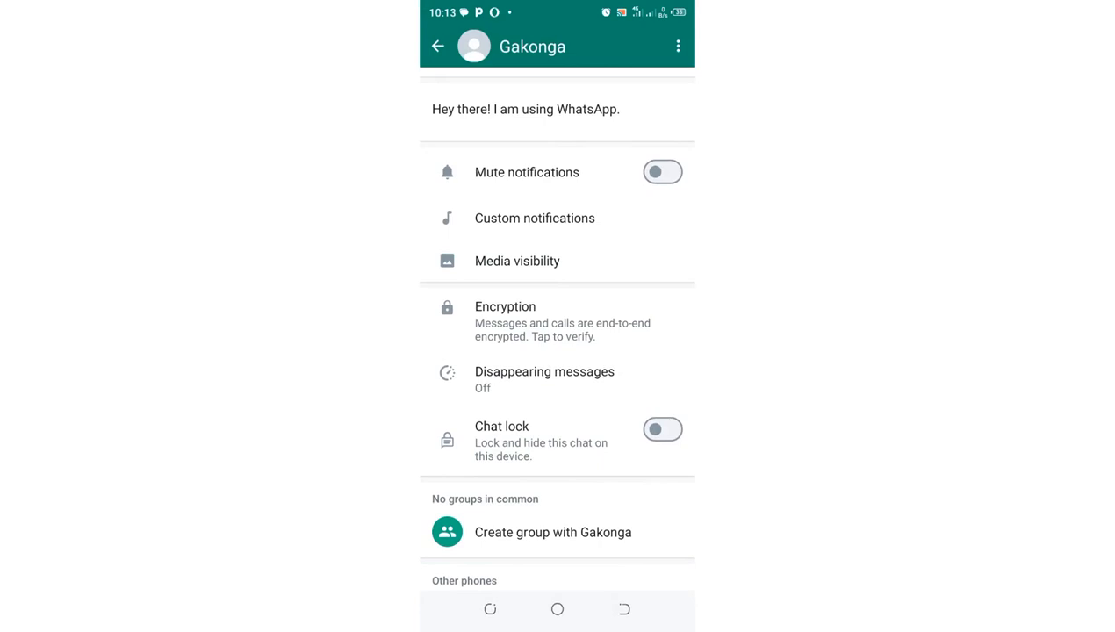
Mute Gakonga's notifications with the 'Always' option and go back to Chats.
{"action": "left_click", "coordinate": [662, 172]}
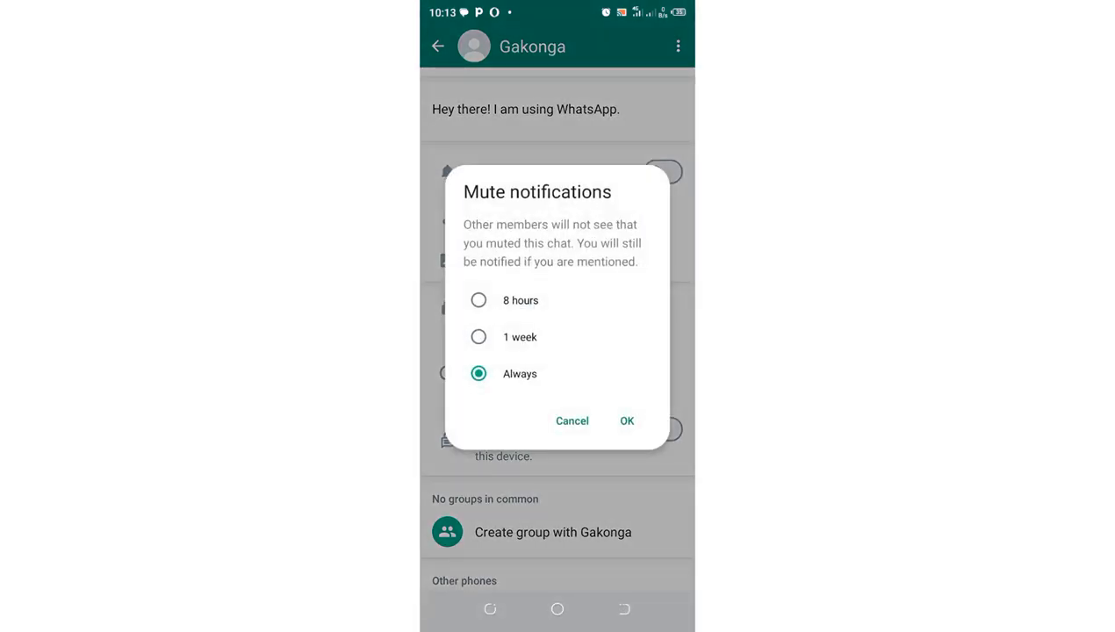
{"action": "left_click", "coordinate": [627, 420]}
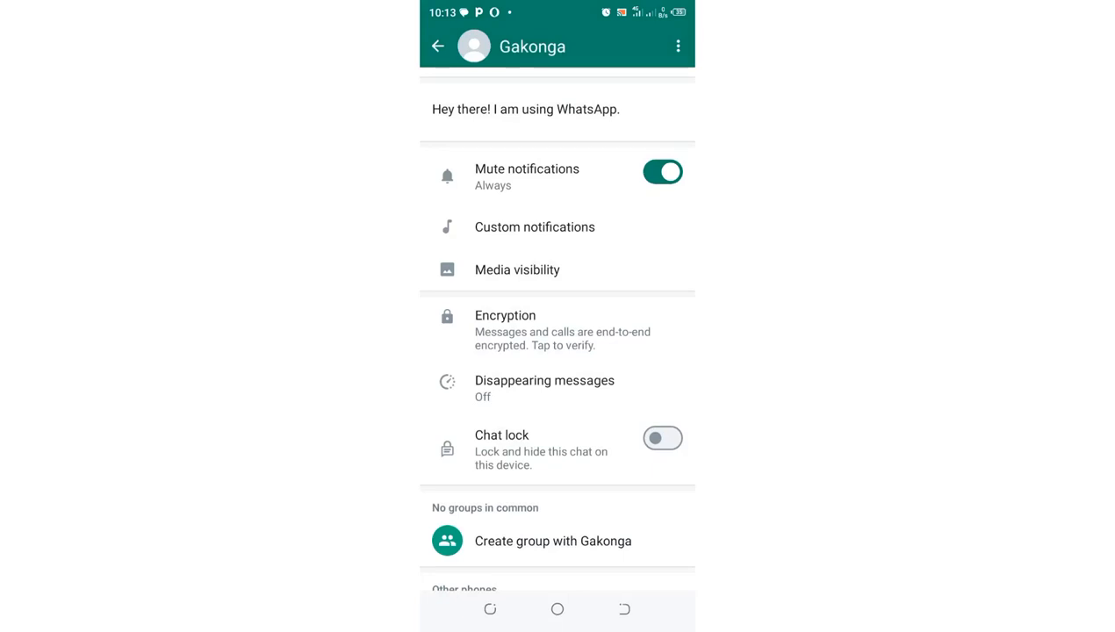
{"action": "left_click", "coordinate": [438, 46]}
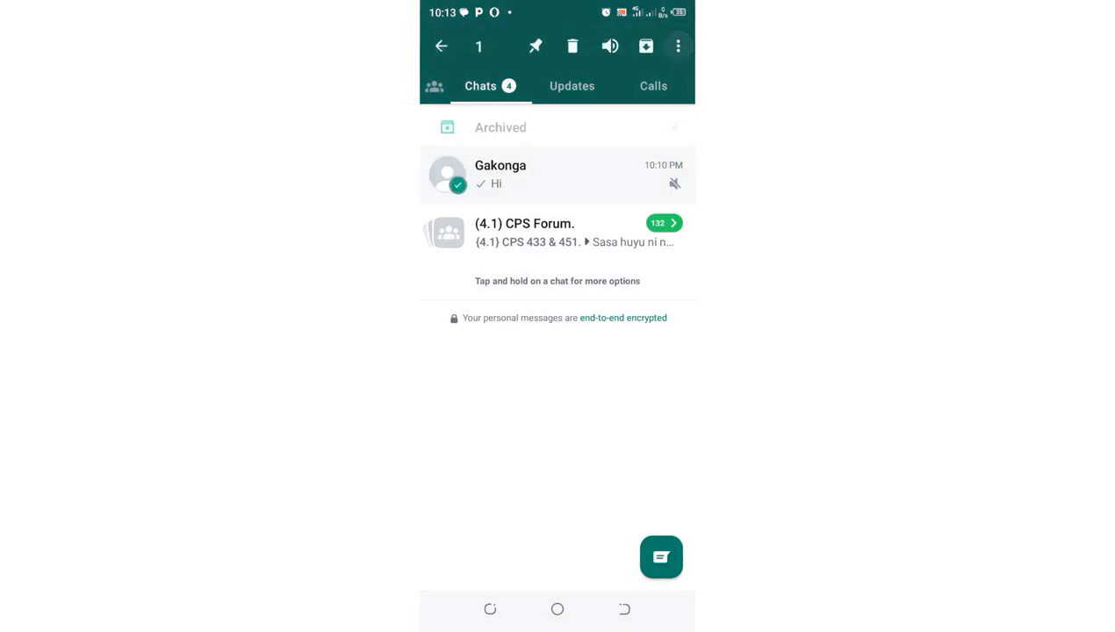
Choose 'Lock chat' from the selected Gakonga chat's three-dot menu.
{"action": "left_click", "coordinate": [677, 46]}
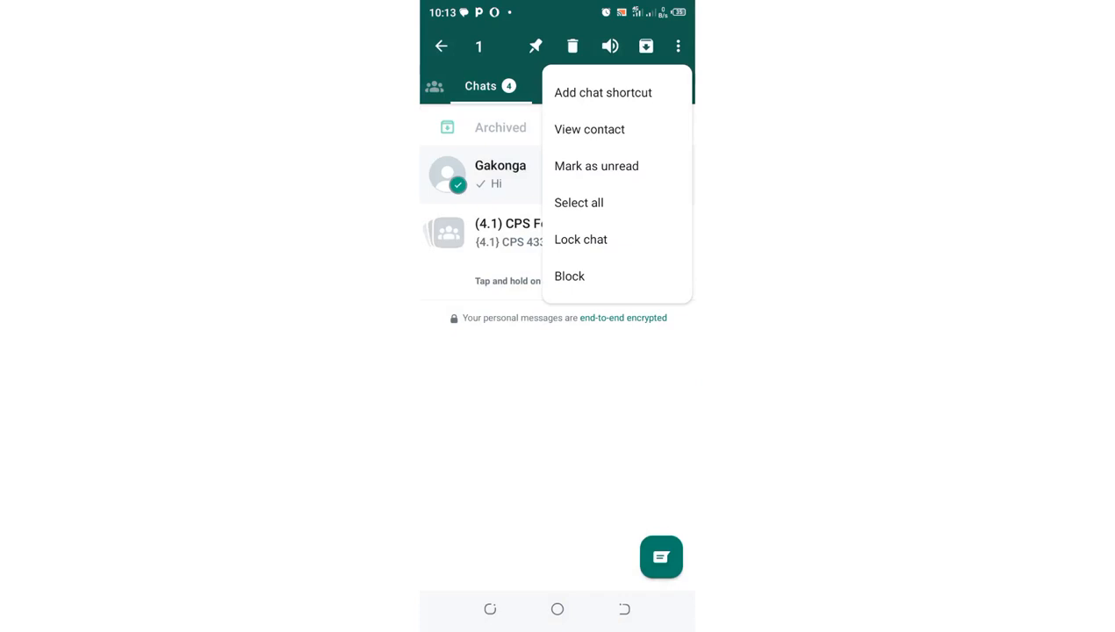
{"action": "left_click", "coordinate": [580, 239]}
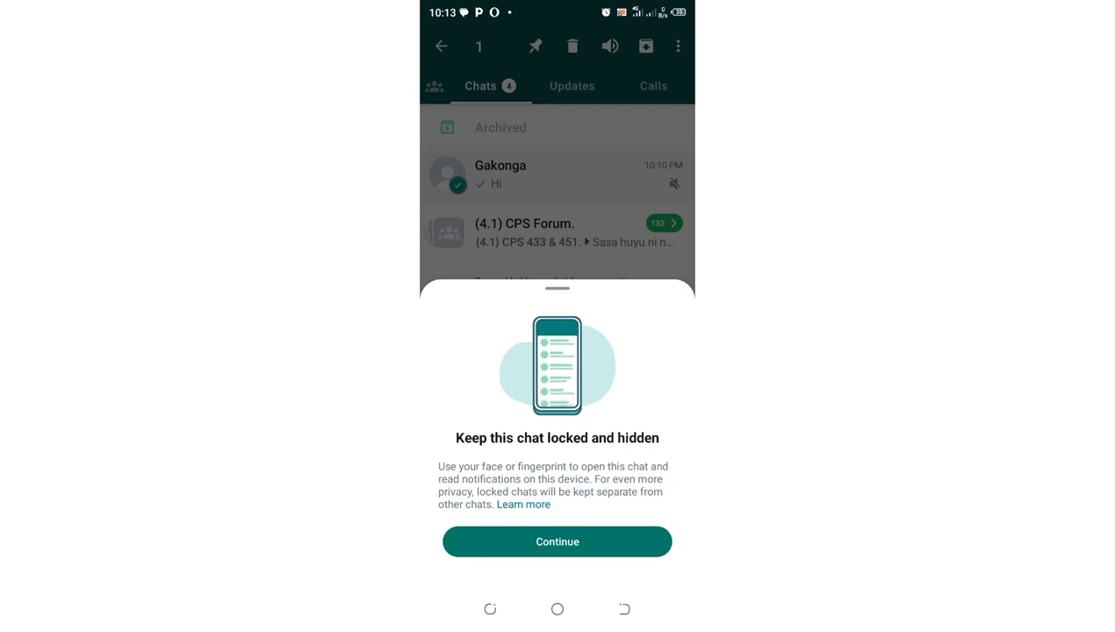
Confirm locking Gakonga's chat, then reopen WhatsApp to verify it's hidden.
{"action": "left_click", "coordinate": [557, 540]}
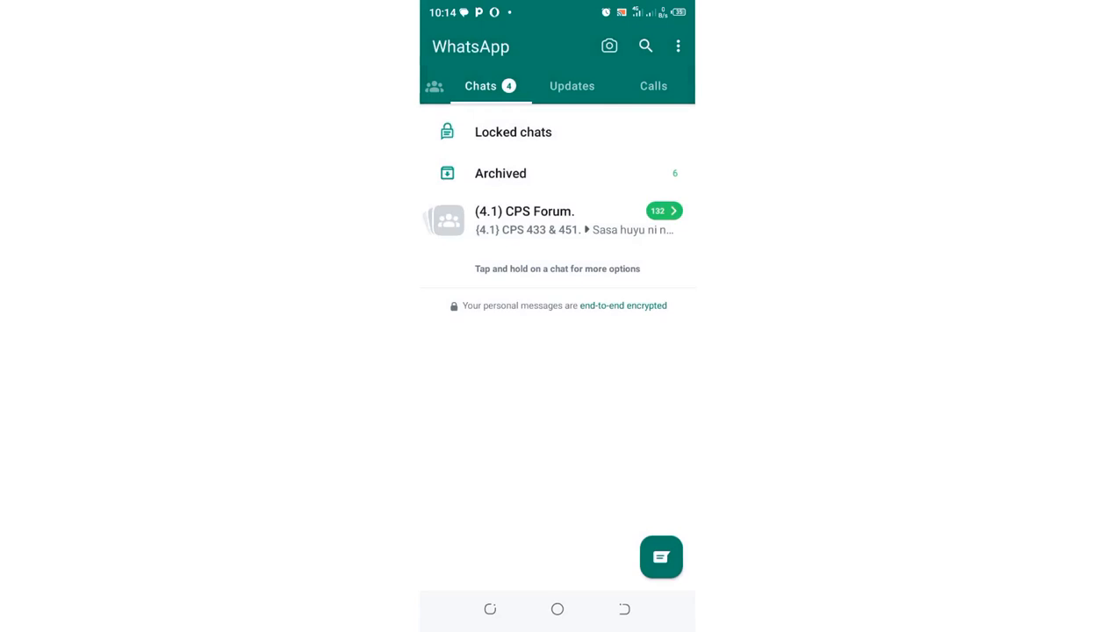
{"action": "left_click", "coordinate": [513, 132]}
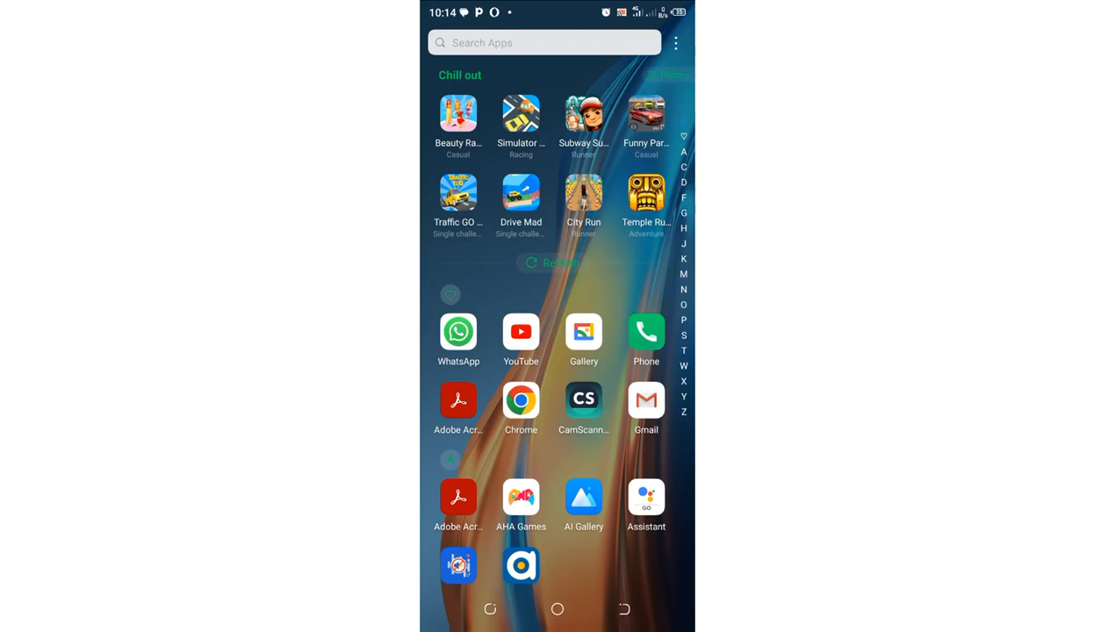
{"action": "left_click", "coordinate": [457, 334]}
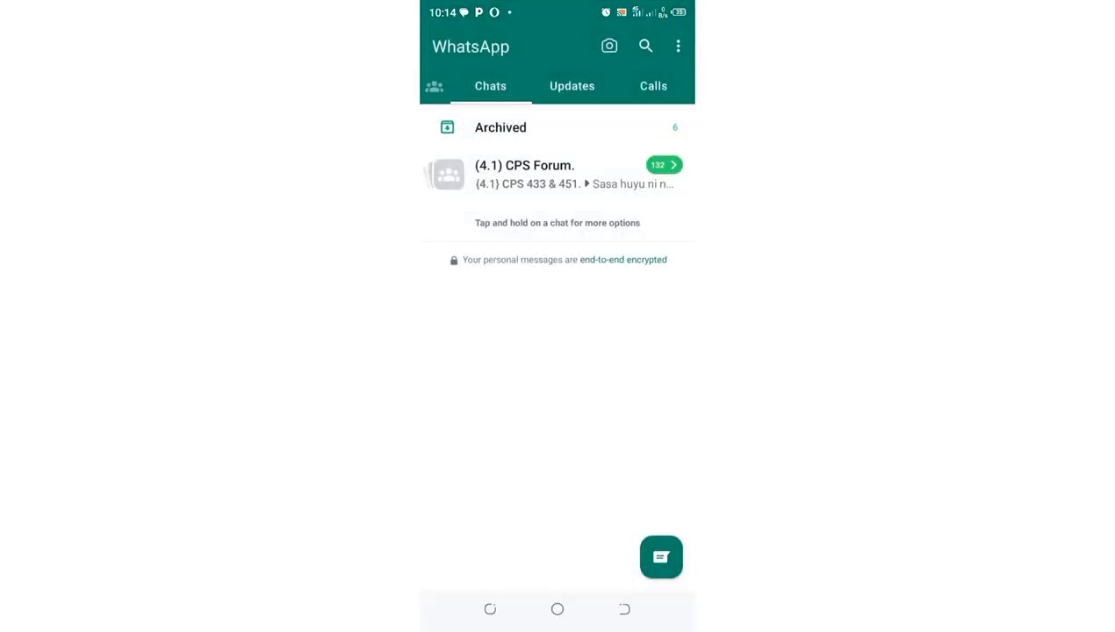